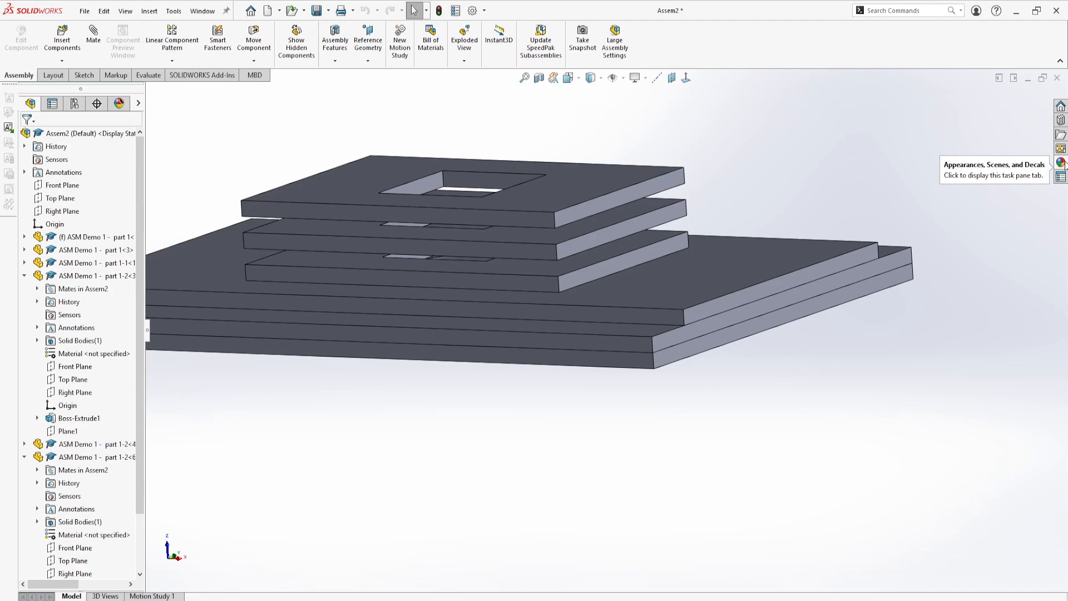
Show the Painted appearances library beside the gray plate stack.
left_click(1060, 163)
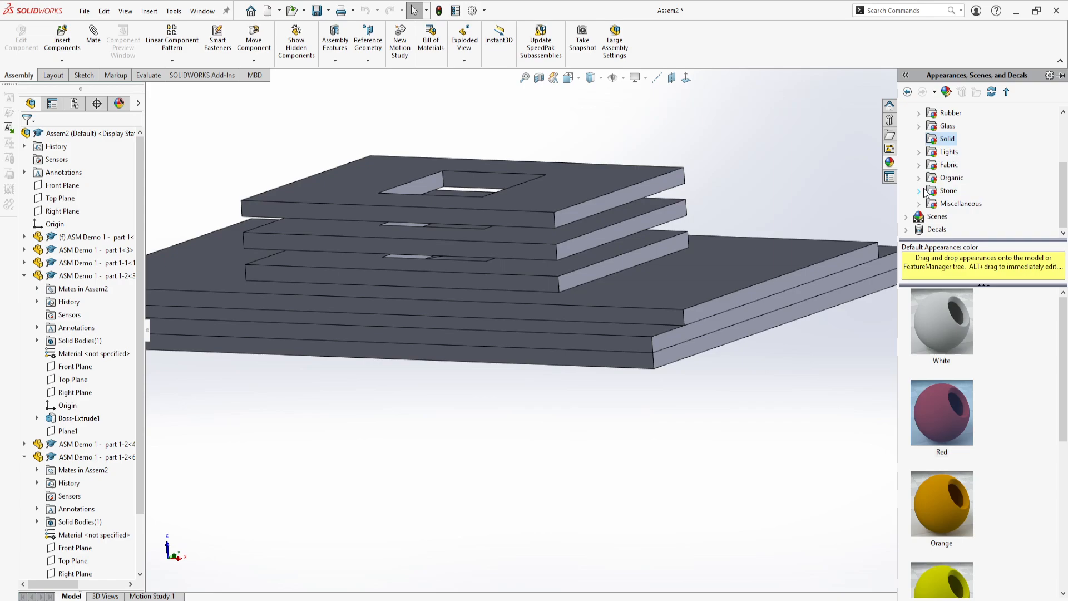
left_click(919, 138)
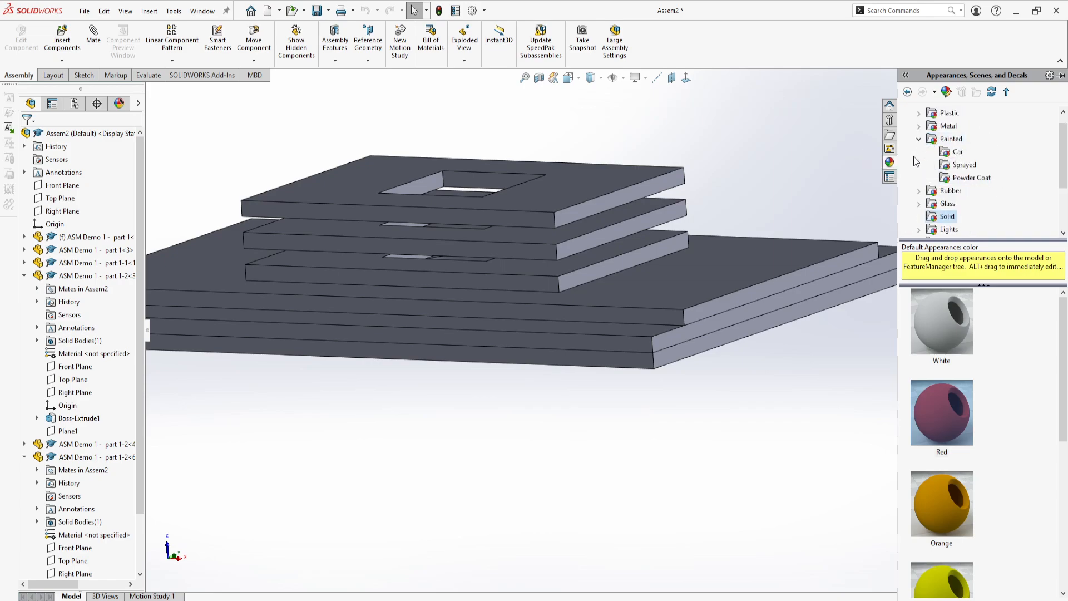
mouse_move(959, 293)
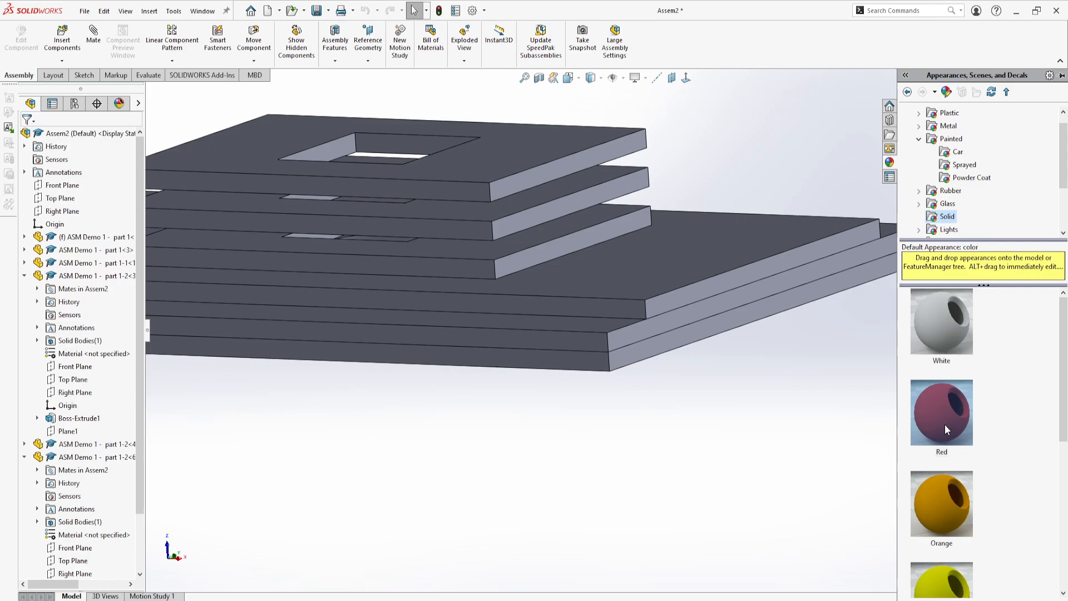
Apply the Red appearance to the bottom plate at component level.
left_click(624, 356)
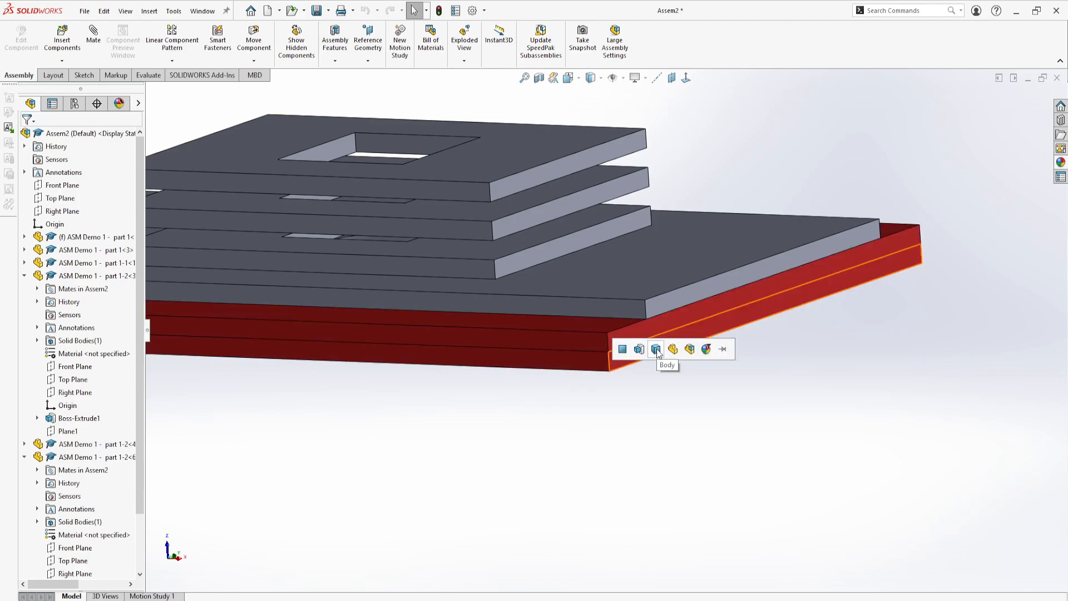
mouse_move(672, 348)
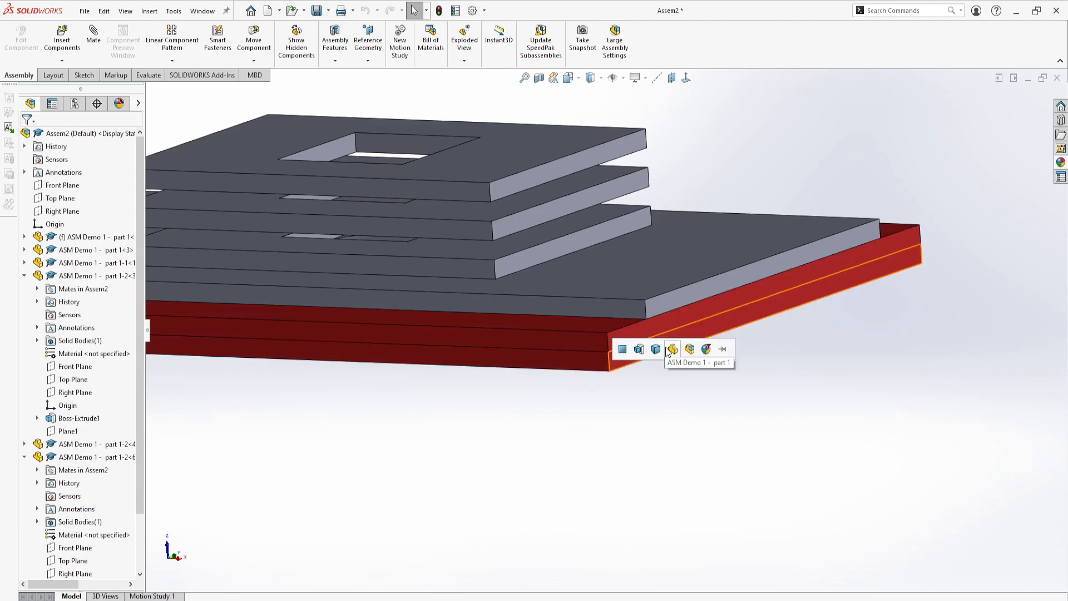
mouse_move(656, 348)
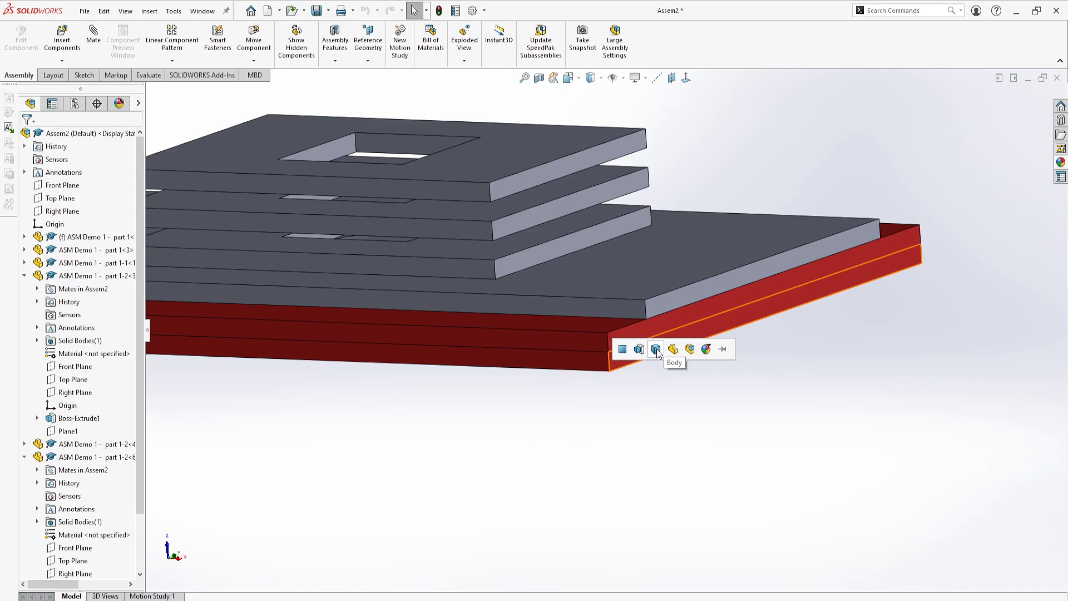
mouse_move(639, 353)
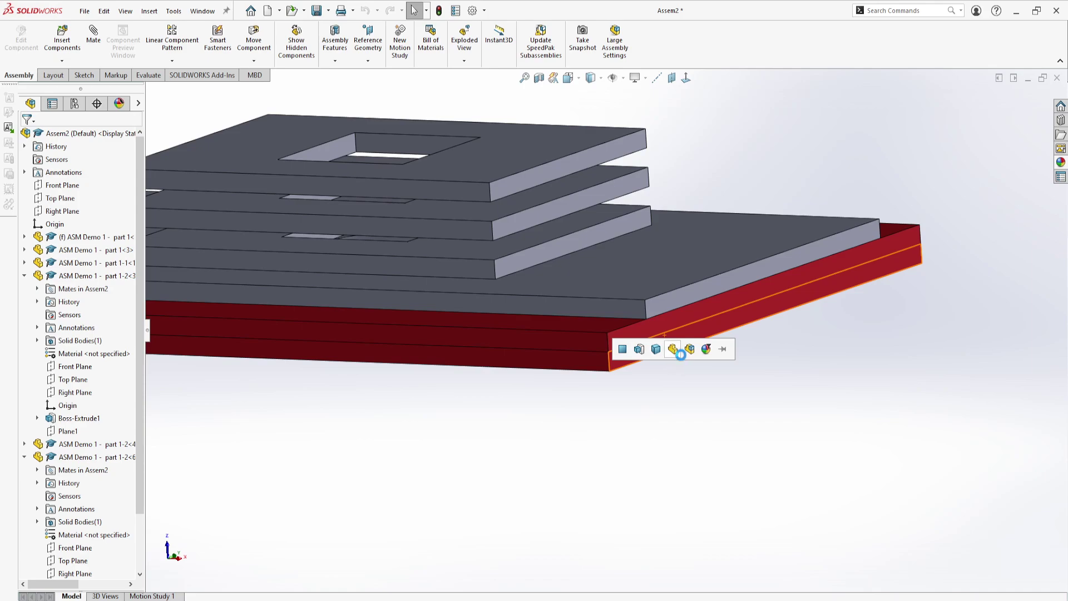
mouse_move(690, 349)
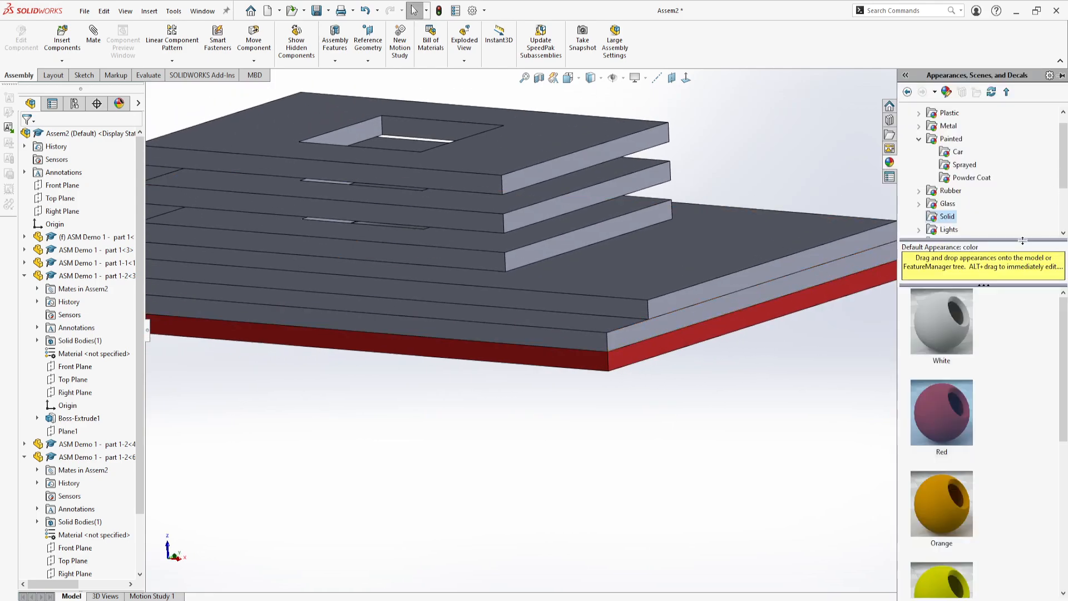
Apply the Orange appearance to the second plate from the bottom.
left_click_drag(941, 502, 620, 336)
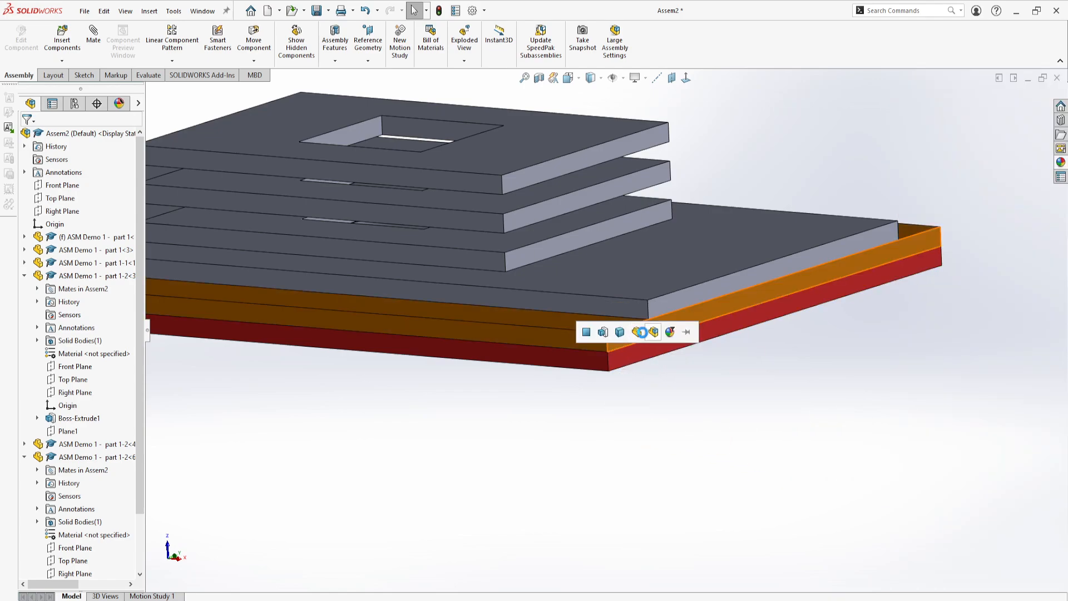
mouse_move(652, 332)
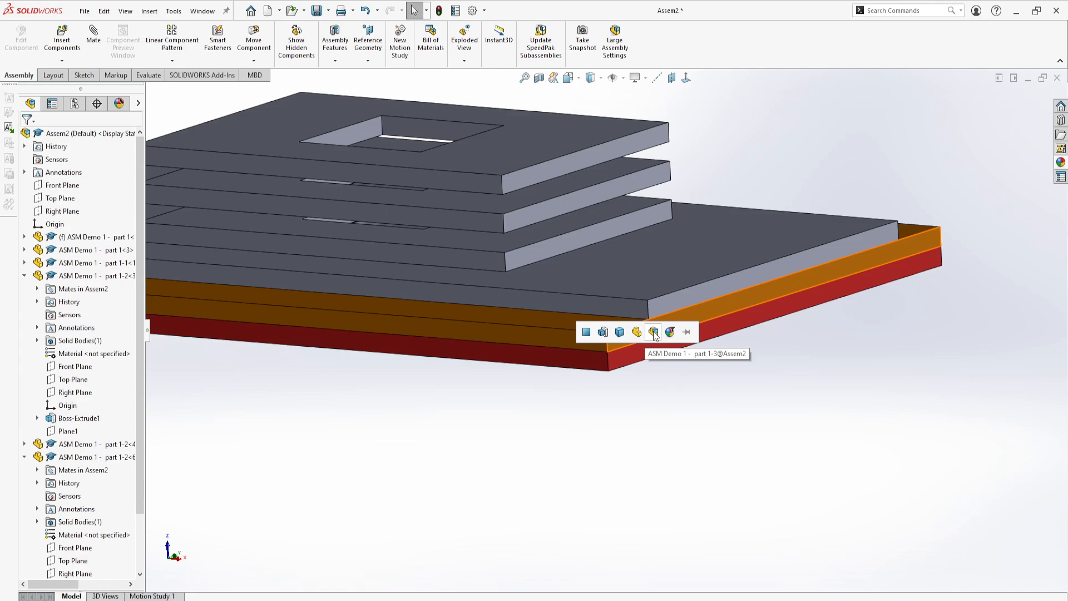
mouse_move(658, 424)
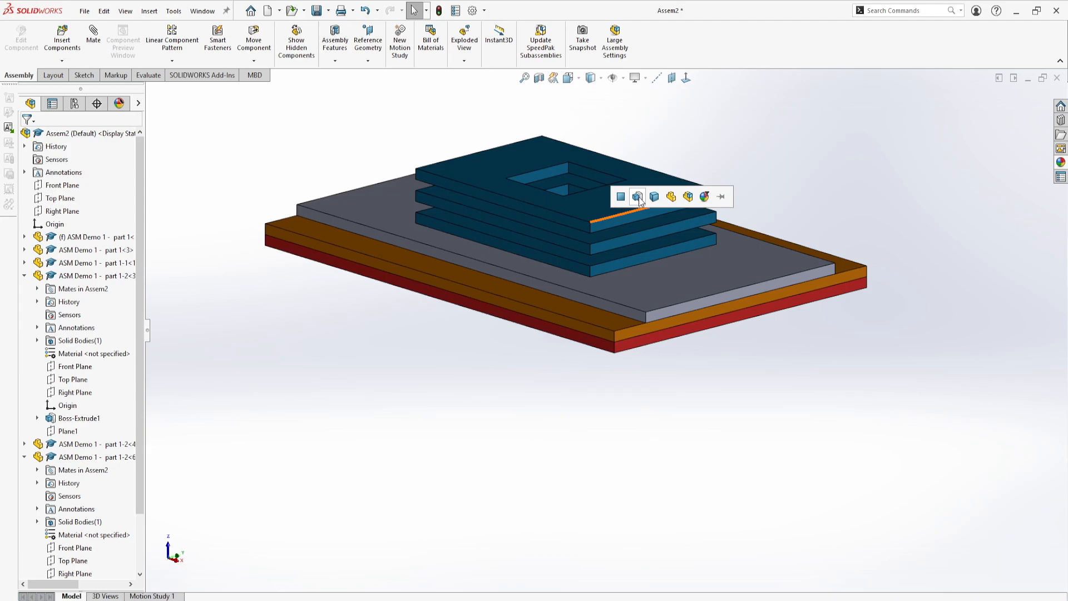
mouse_move(638, 198)
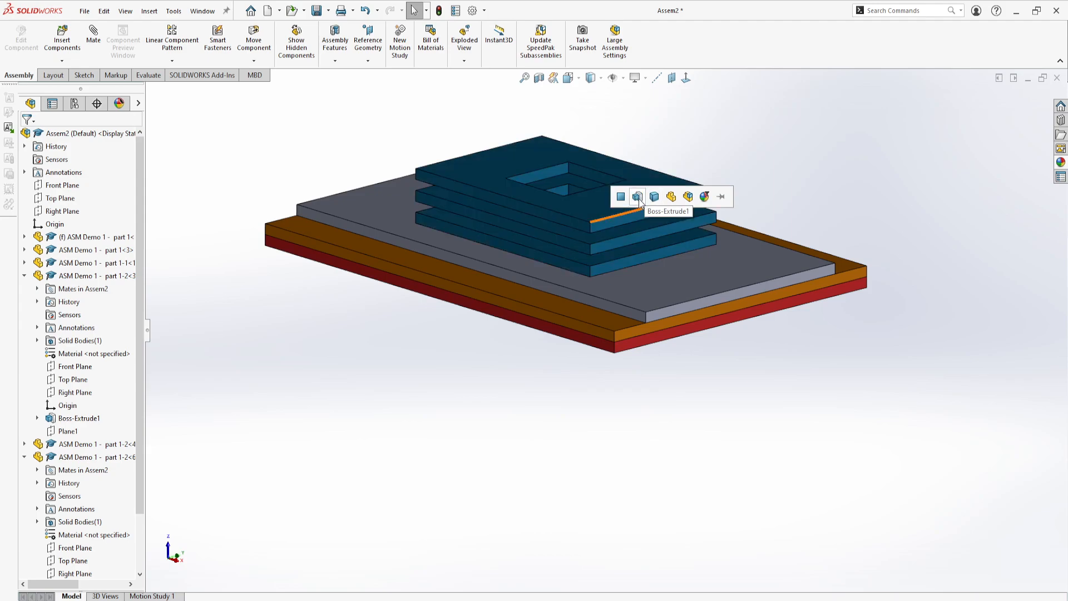
mouse_move(655, 198)
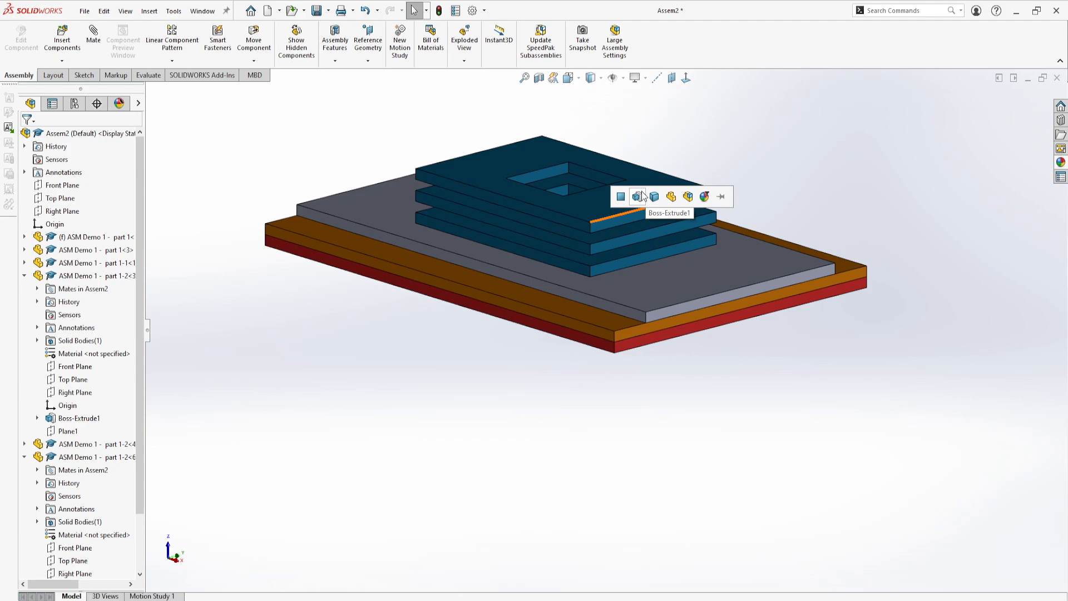
mouse_move(653, 199)
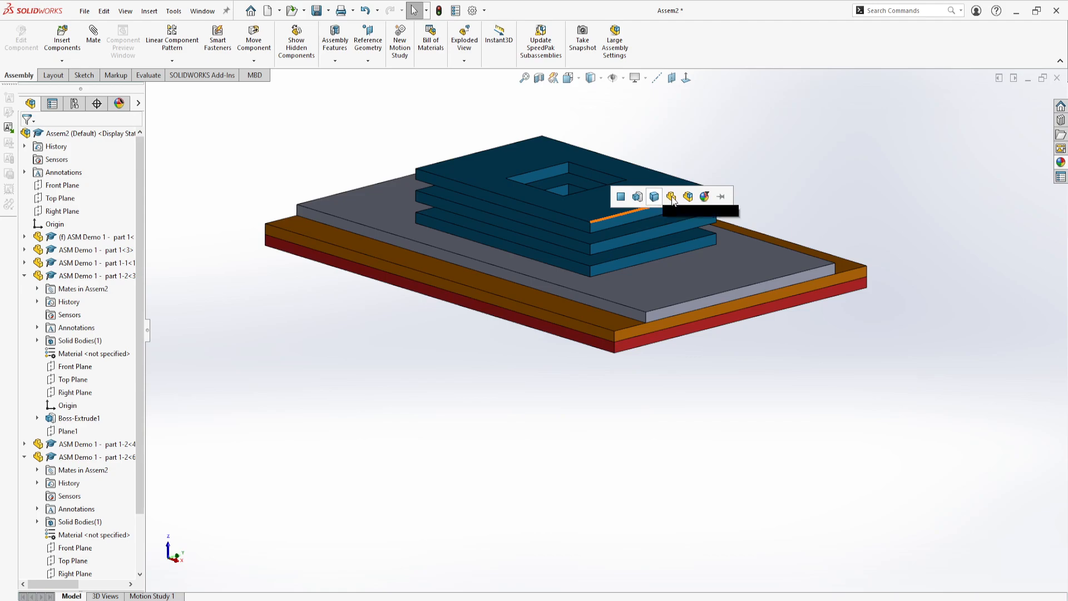
mouse_move(671, 201)
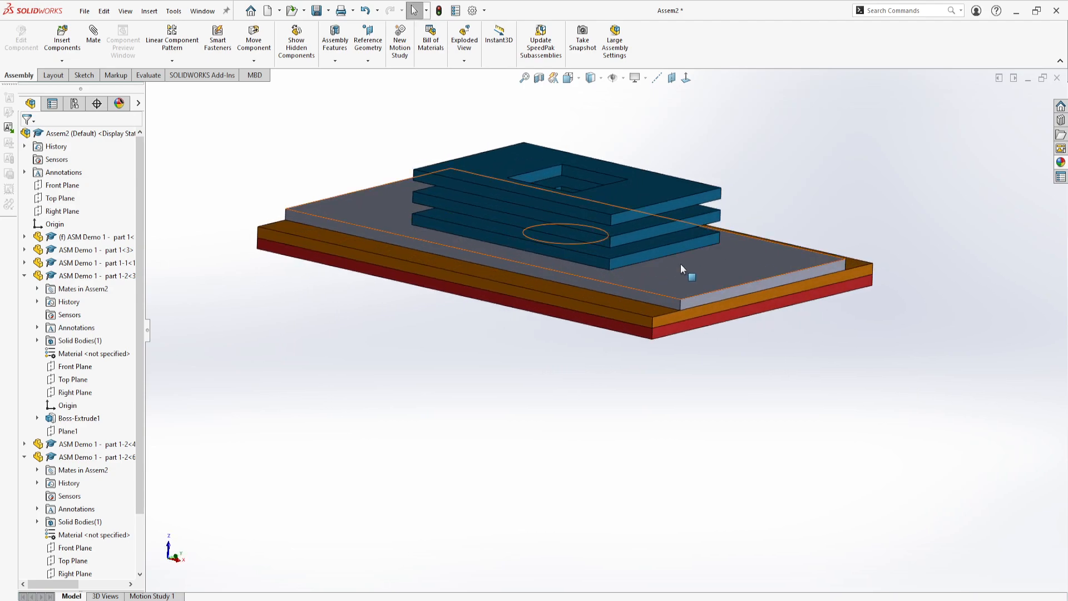
Apply the Pink appearance to the remaining gray plate's body and orbit to check it.
left_click(1061, 163)
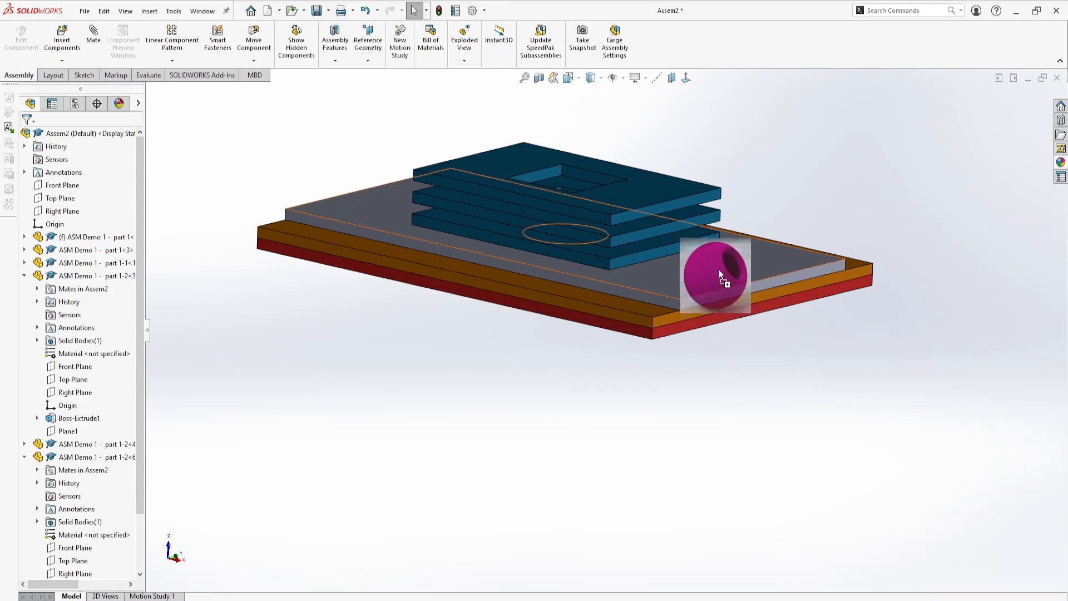
left_click(719, 276)
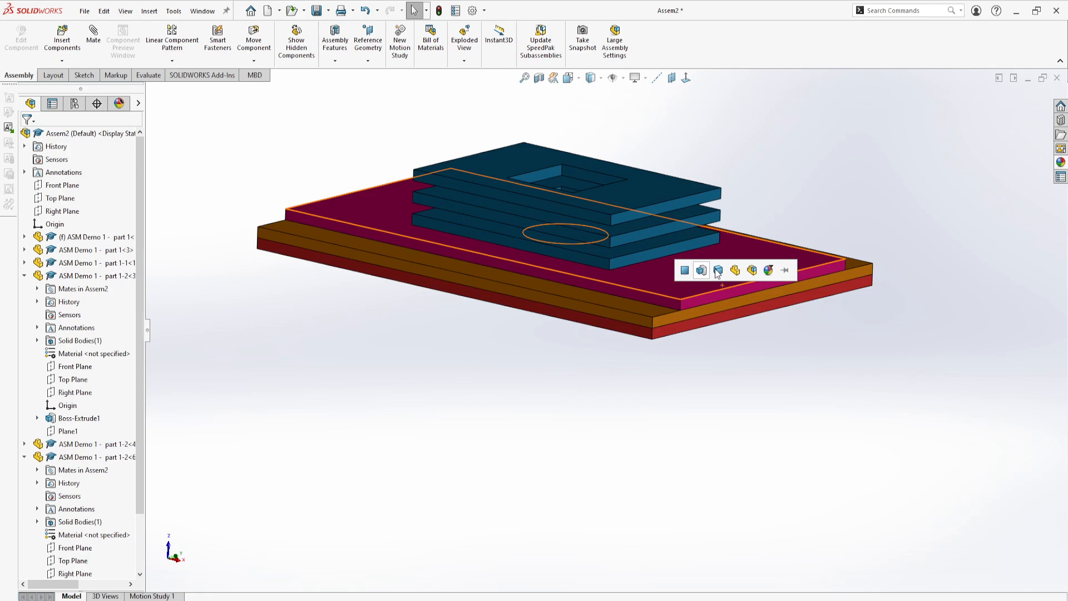
mouse_move(717, 271)
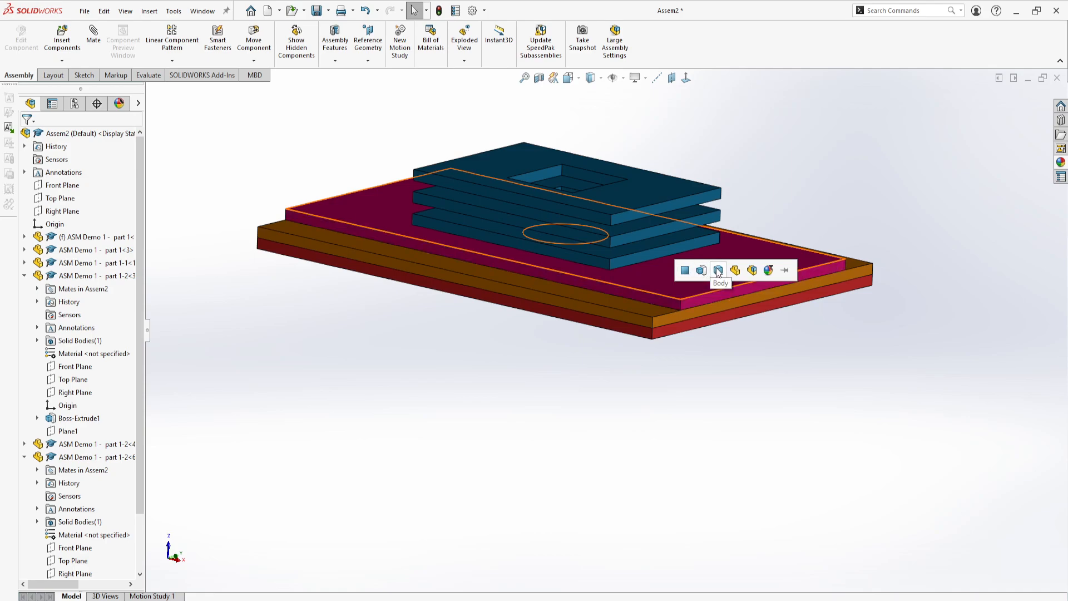
mouse_move(717, 272)
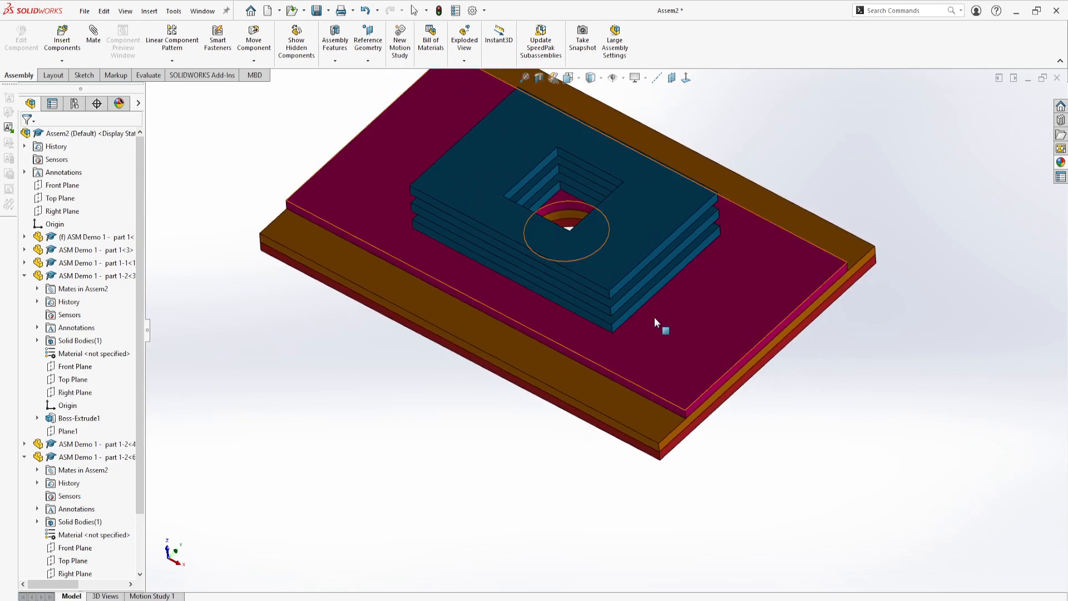
left_click_drag(658, 322, 712, 273)
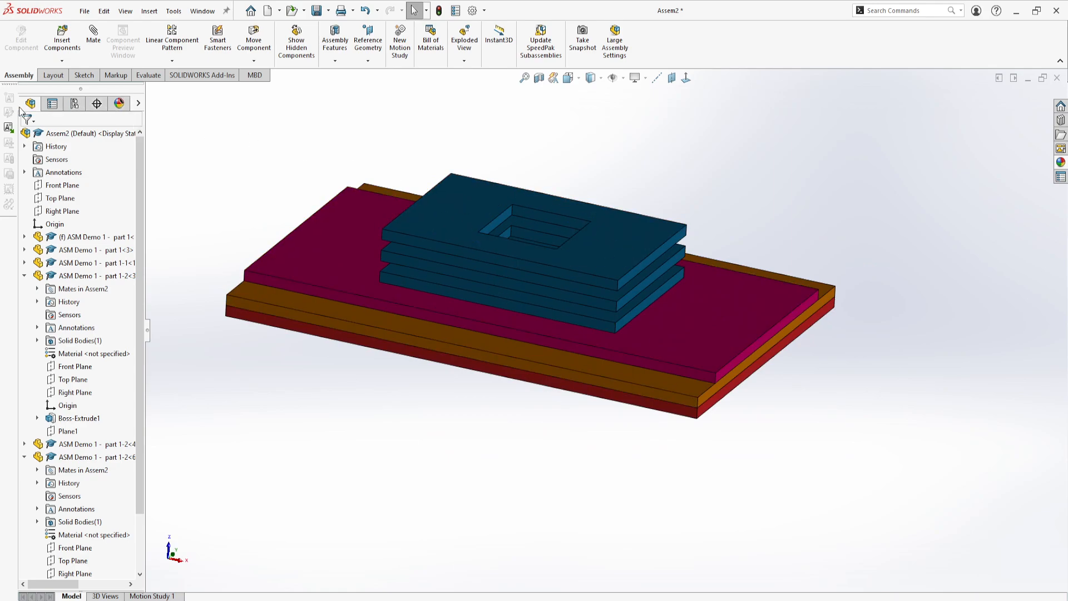
mouse_move(28, 104)
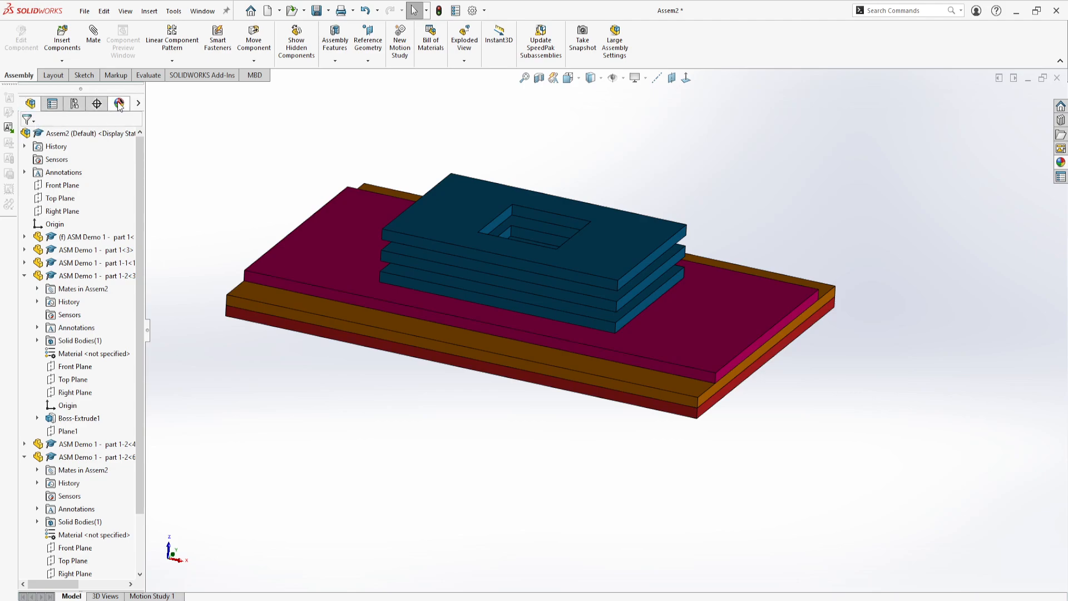
List the applied appearances in the DisplayManager, expanding Orange and Blue and highlighting the blue plates.
left_click(119, 104)
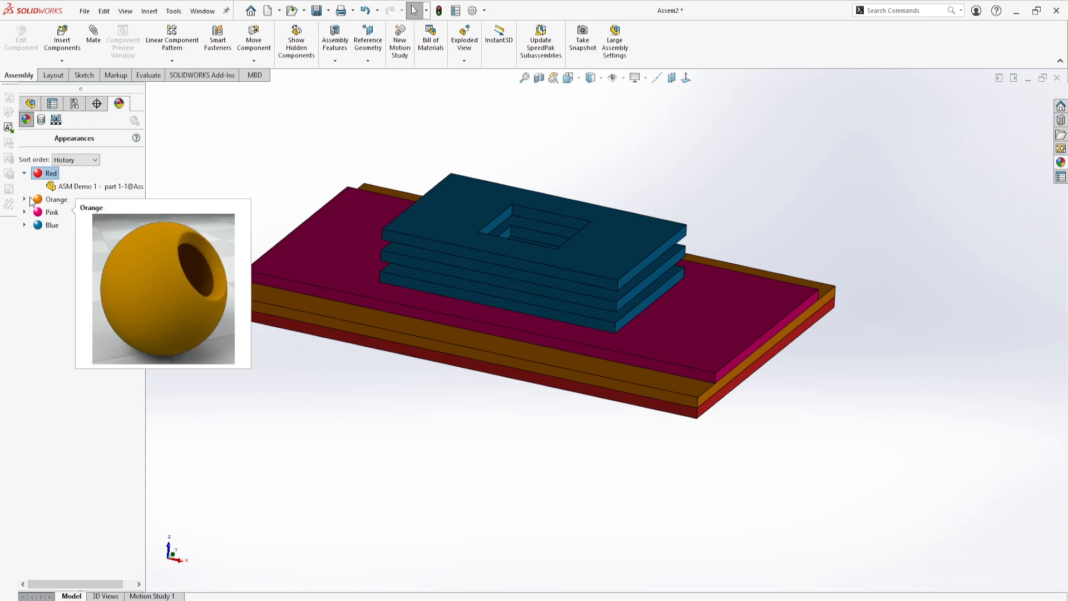
left_click(24, 225)
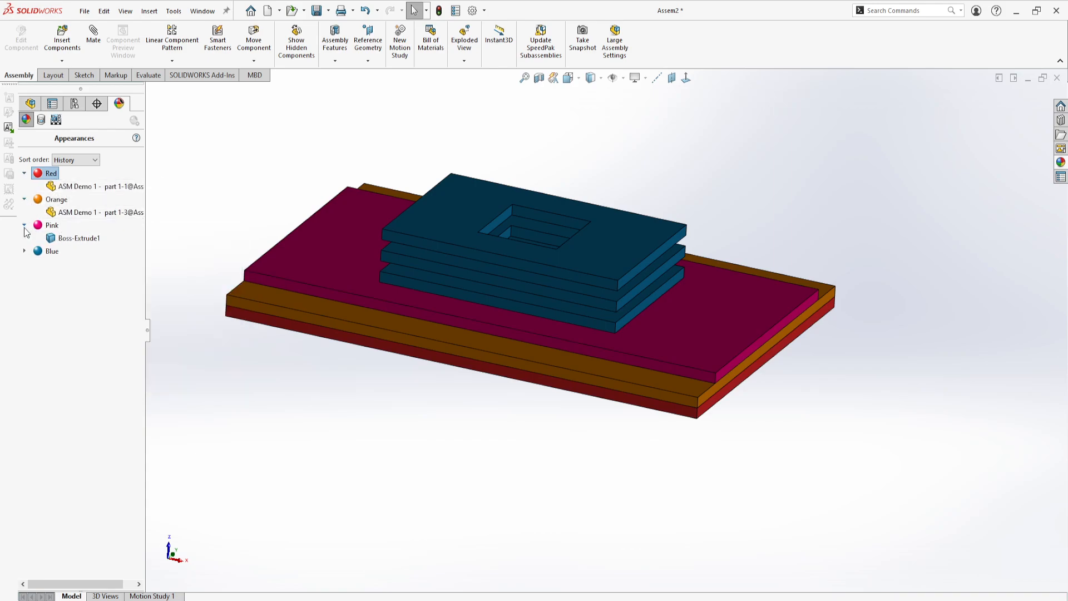
left_click(78, 238)
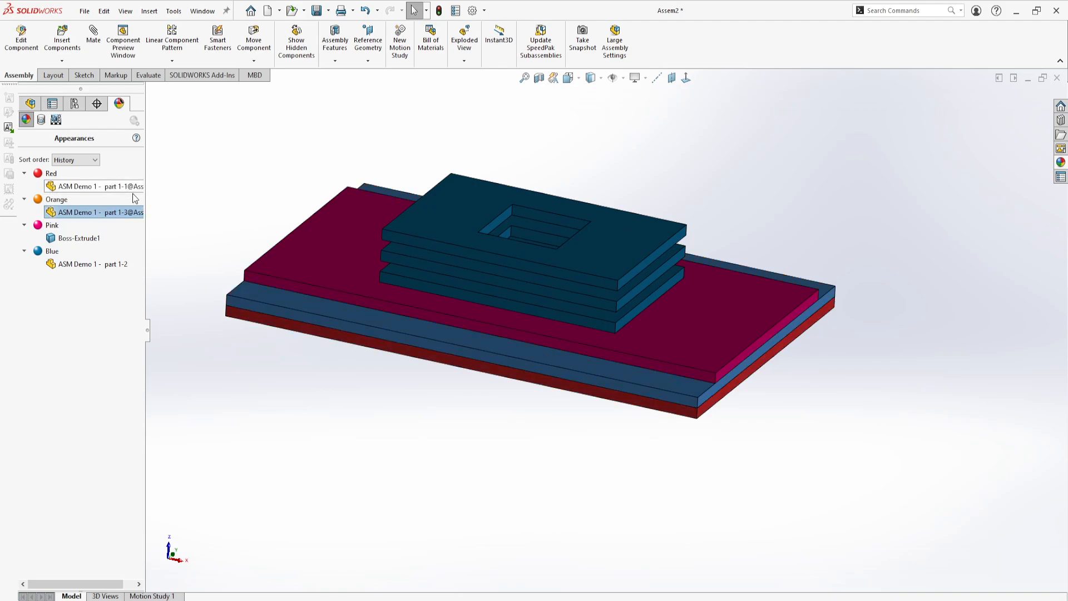
left_click(86, 264)
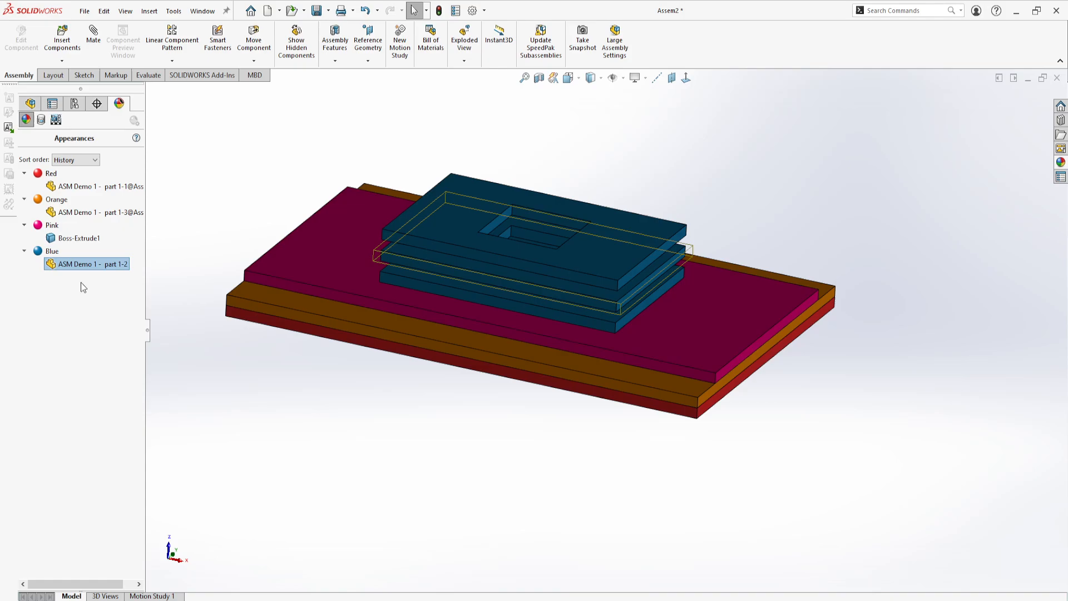